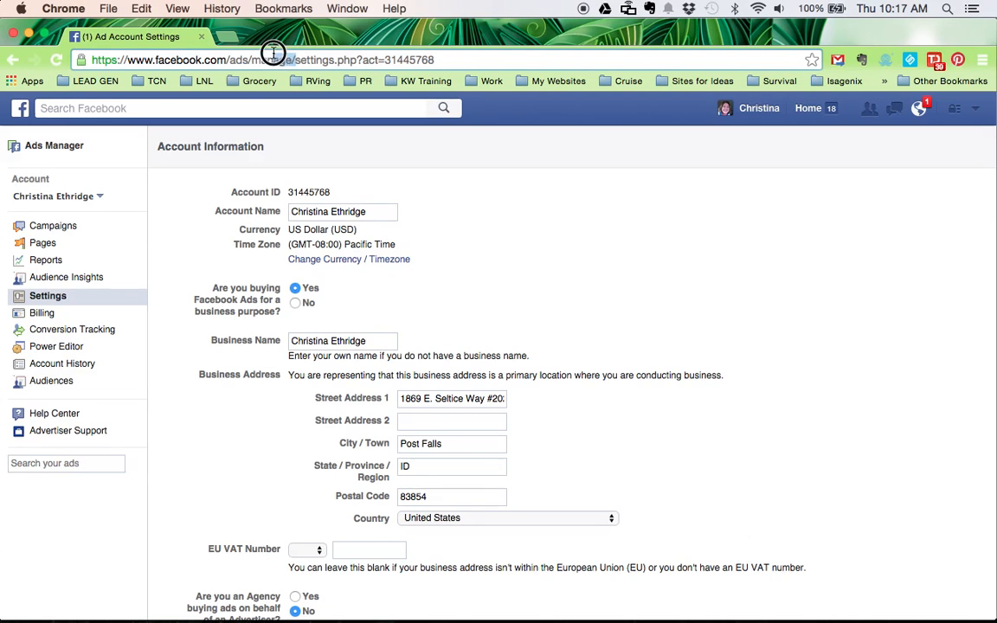
left_click(277, 59)
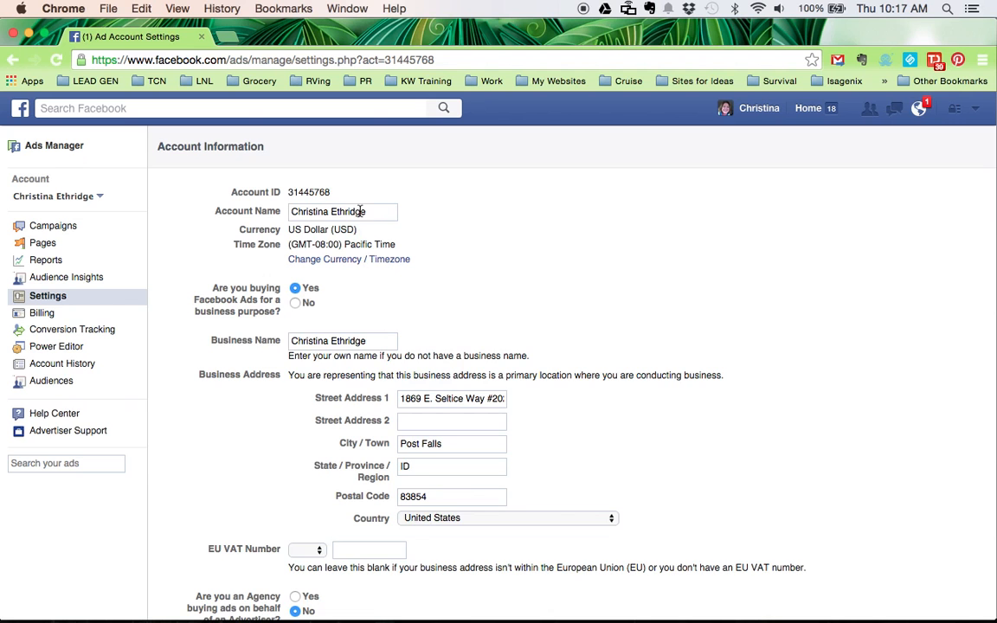
scroll("down", 3)
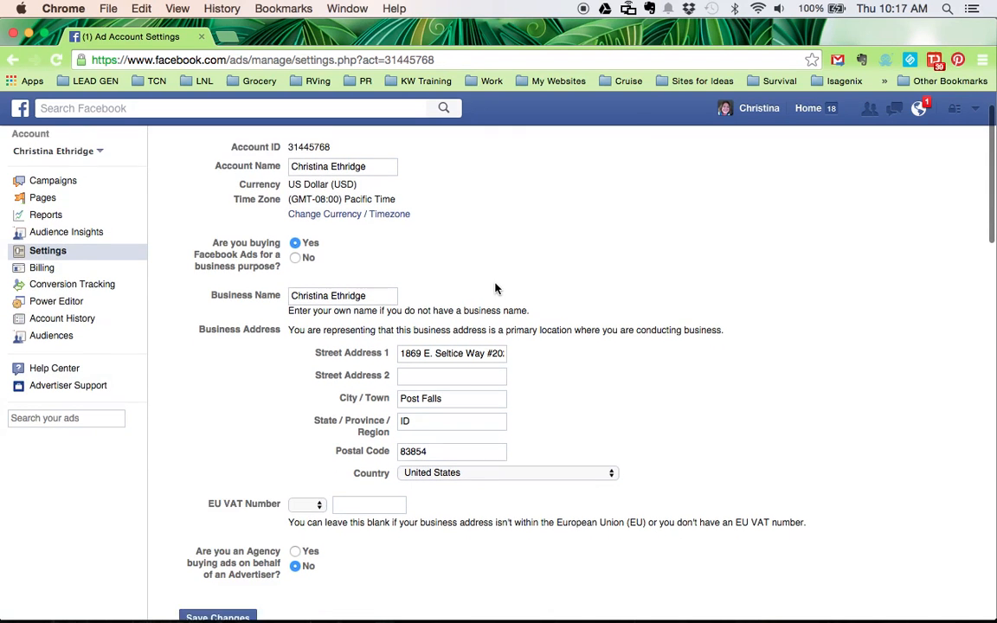
scroll("down", 3)
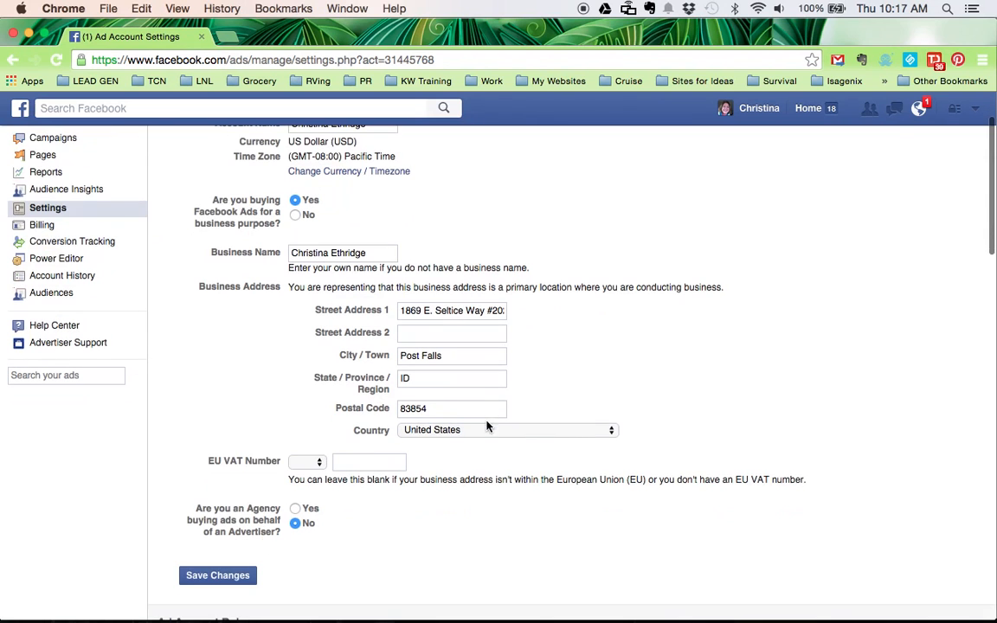
mouse_move(599, 479)
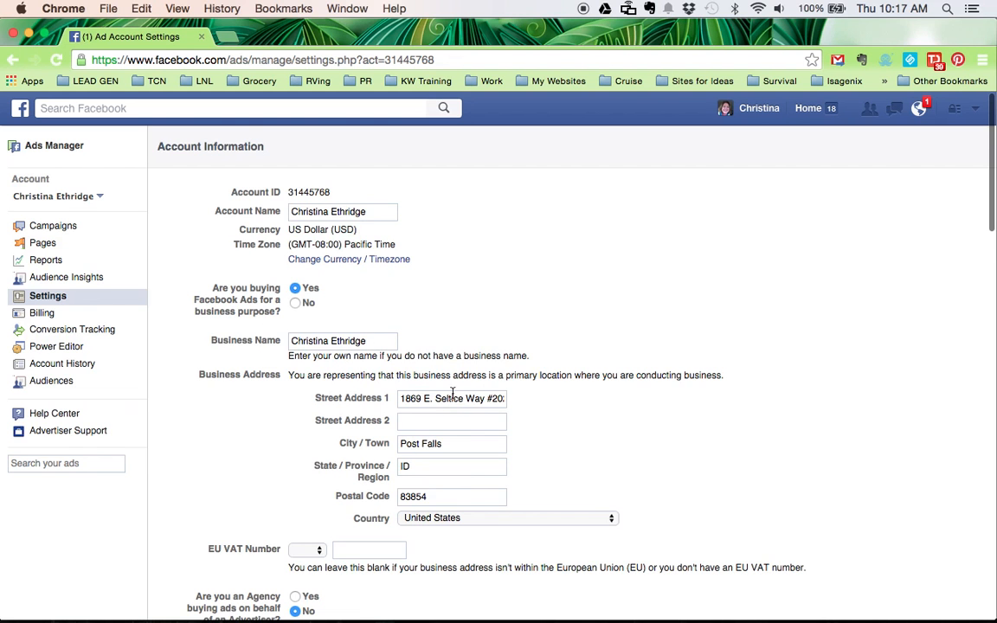
scroll("down", 3)
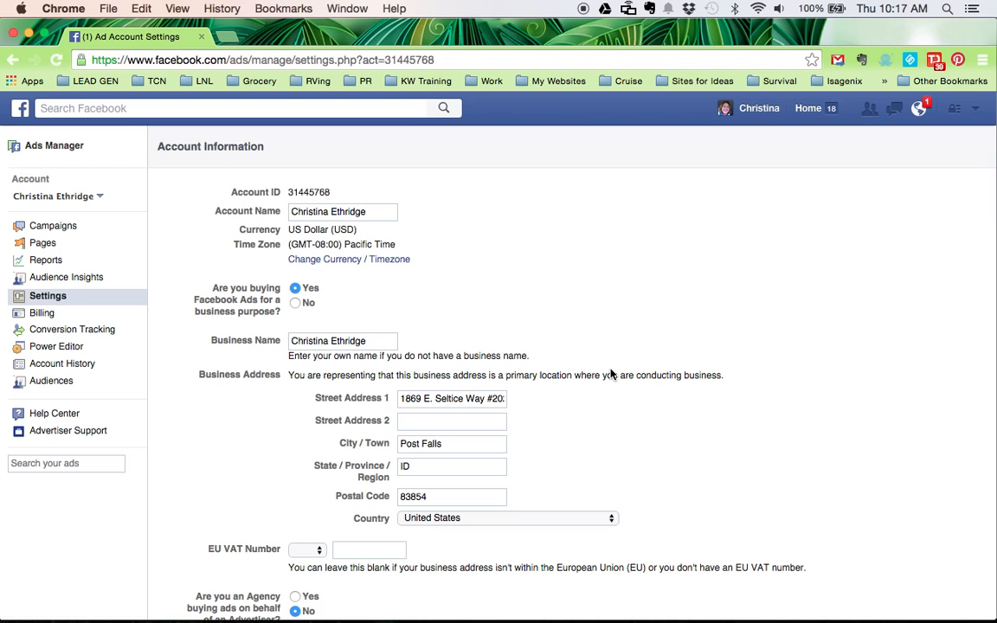
mouse_move(585, 182)
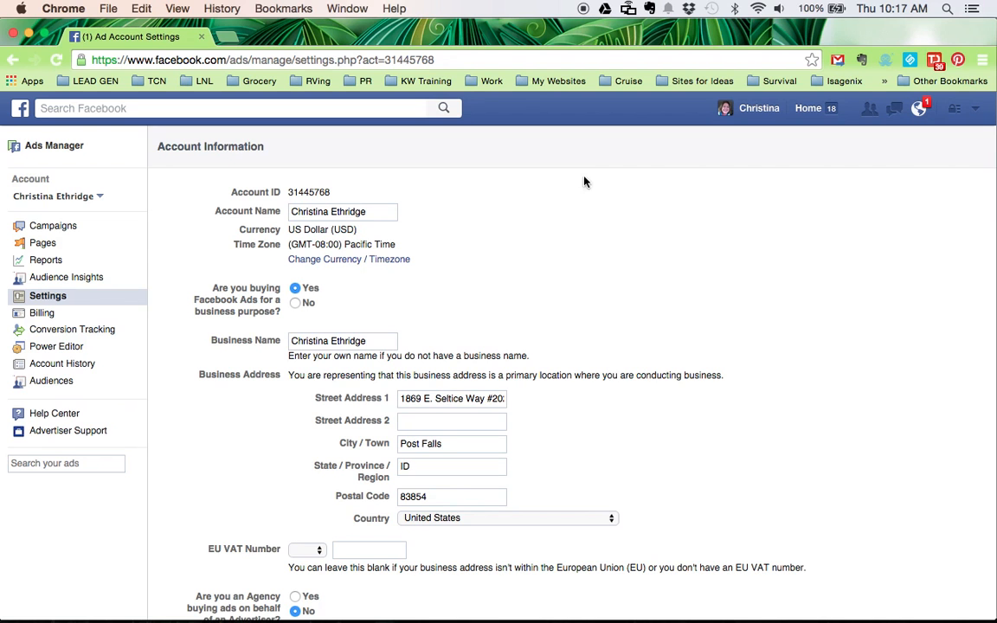